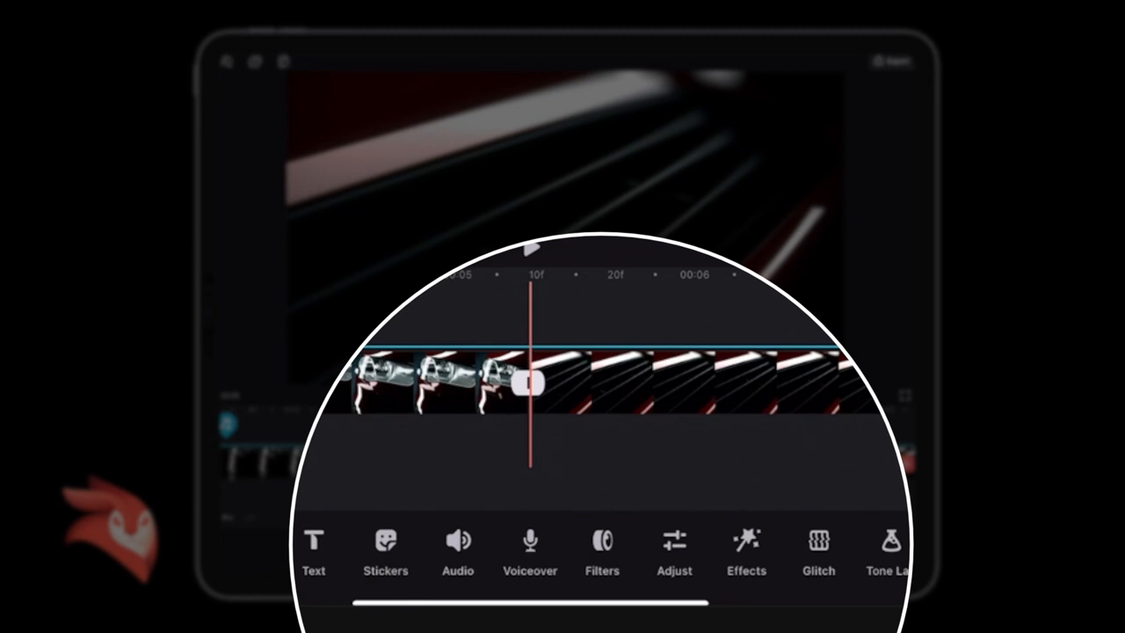
Add a Prism effect over the first cut and trim it to about one second
{"action": "left_click", "coordinate": [745, 545]}
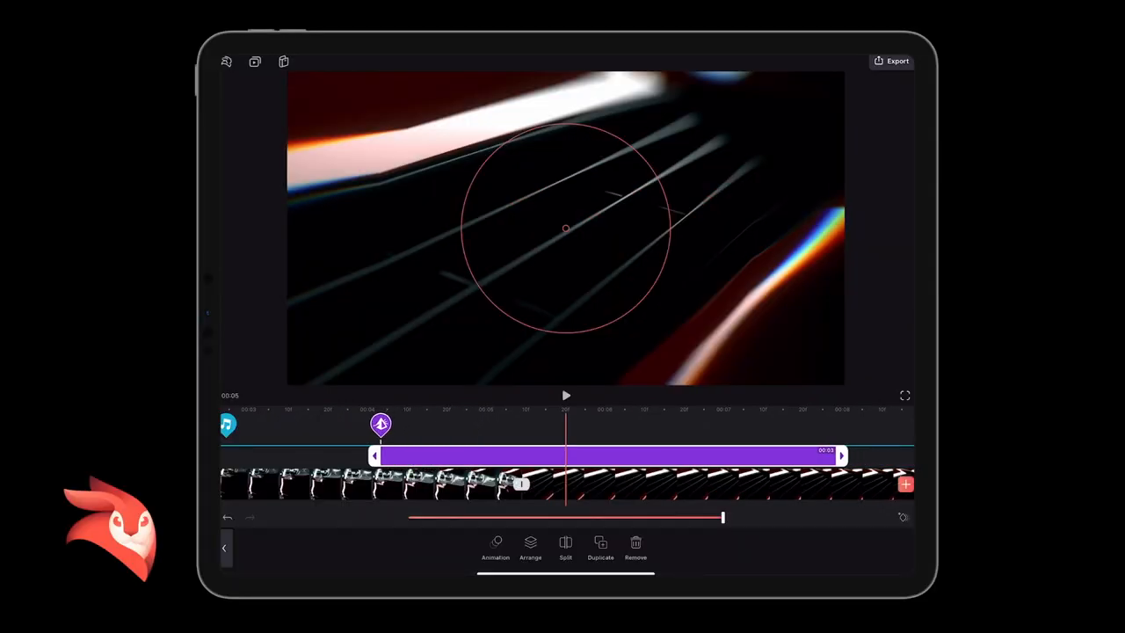
{"action": "left_click_drag", "start_coordinate": [840, 455], "coordinate": [718, 455]}
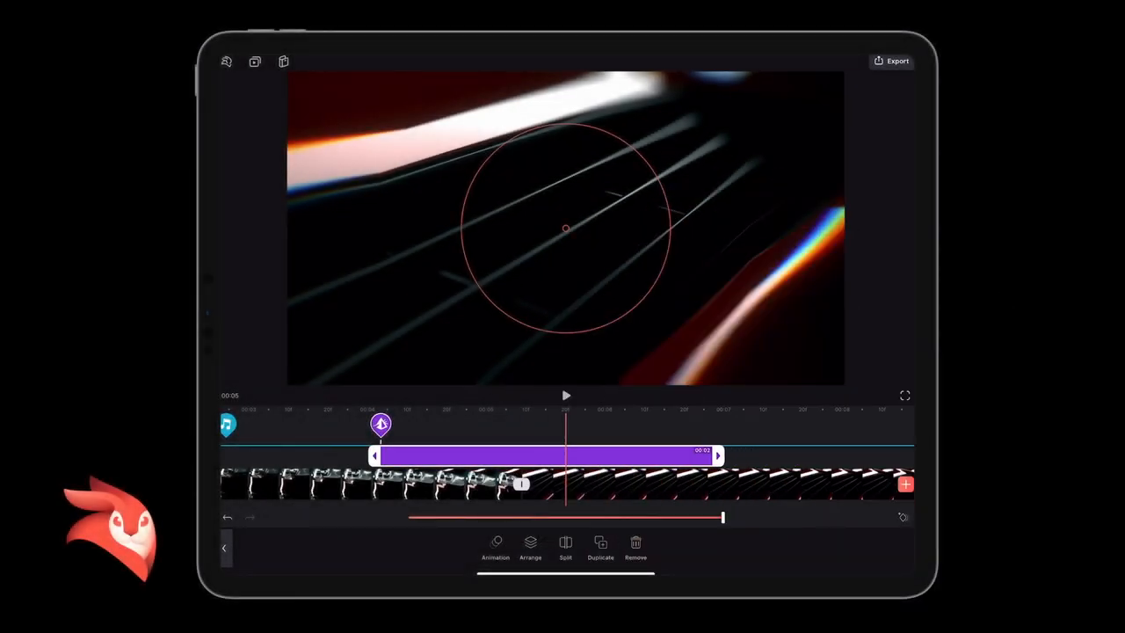
{"action": "left_click_drag", "start_coordinate": [717, 455], "coordinate": [554, 455]}
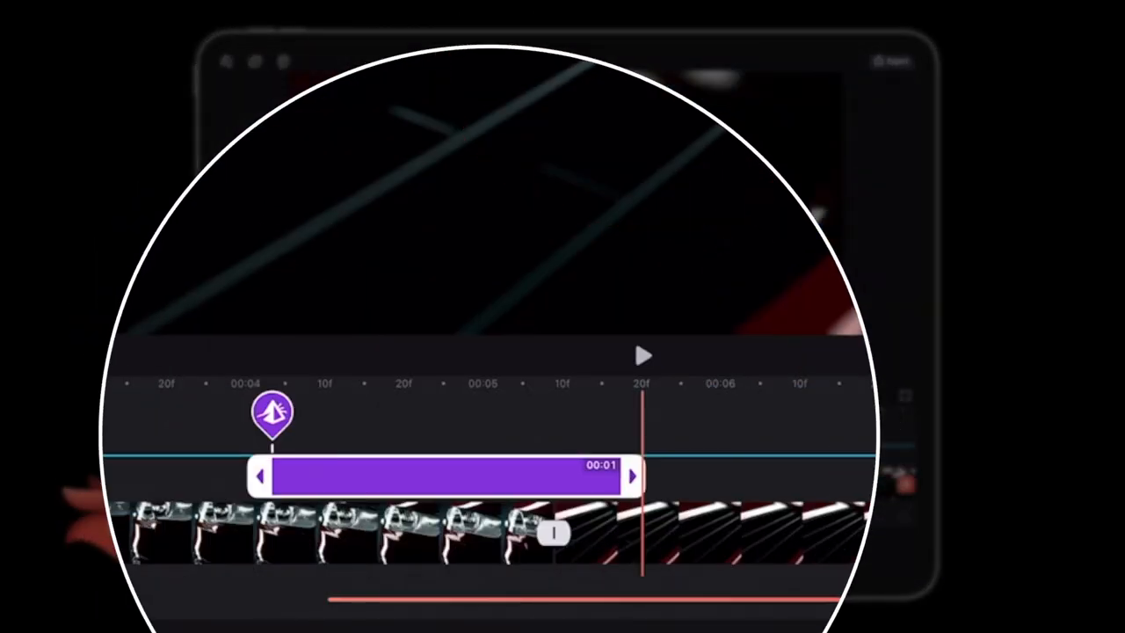
{"action": "left_click_drag", "start_coordinate": [260, 477], "coordinate": [475, 476]}
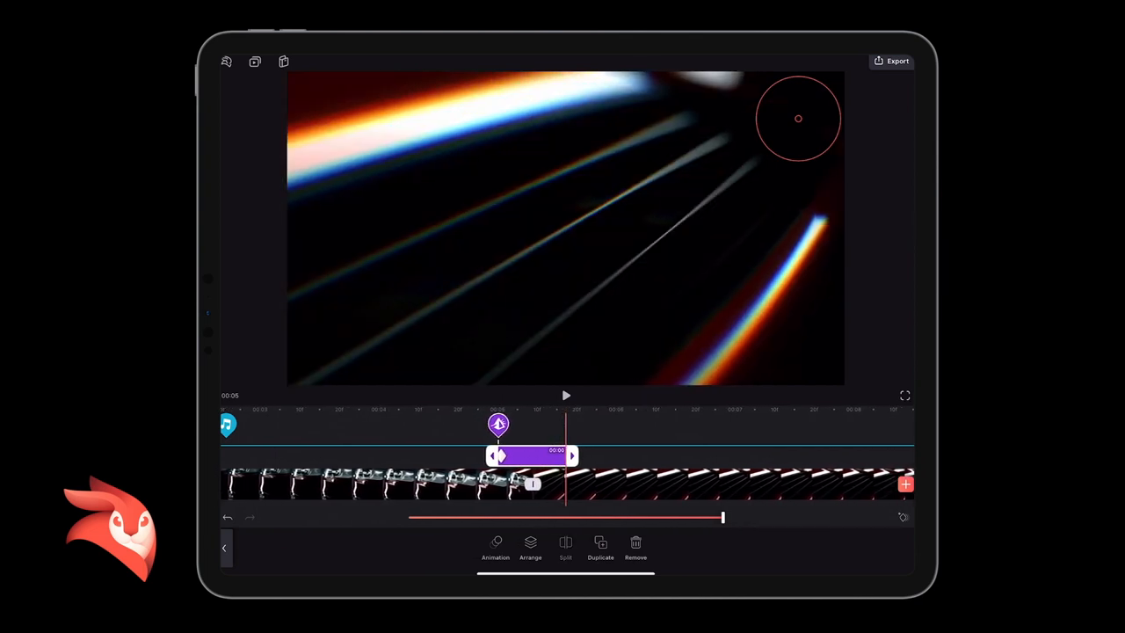
Drag the prism centre toward the top-right corner of the frame
{"action": "left_click_drag", "start_coordinate": [798, 118], "coordinate": [682, 167]}
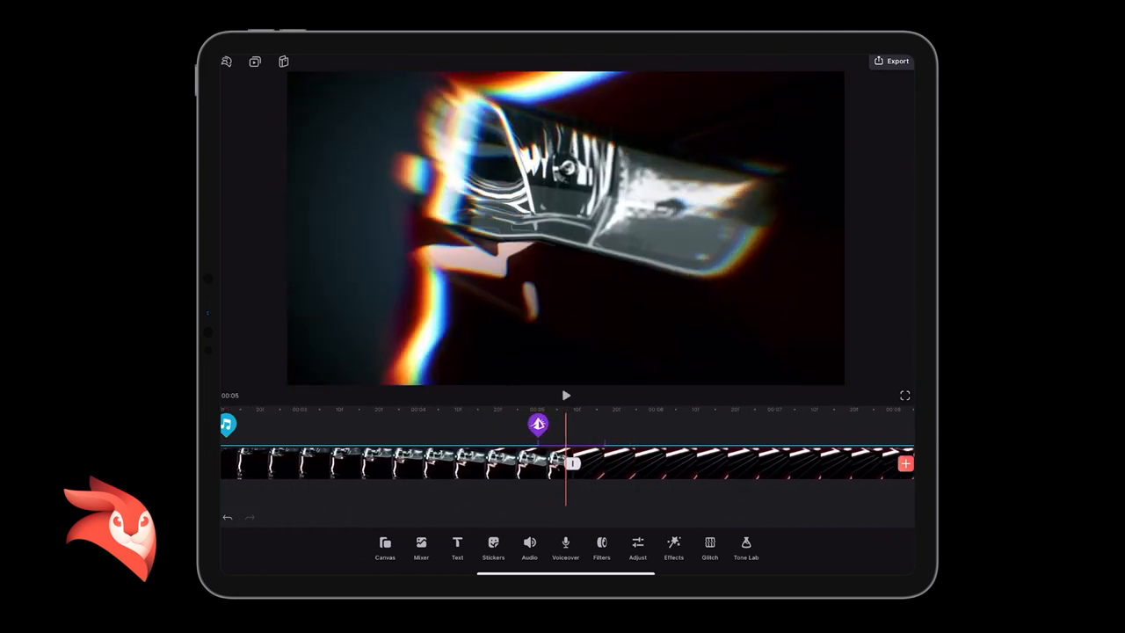
Add an RGB glitch trimmed around the first cut, with intensity starting at 0
{"action": "left_click", "coordinate": [567, 465]}
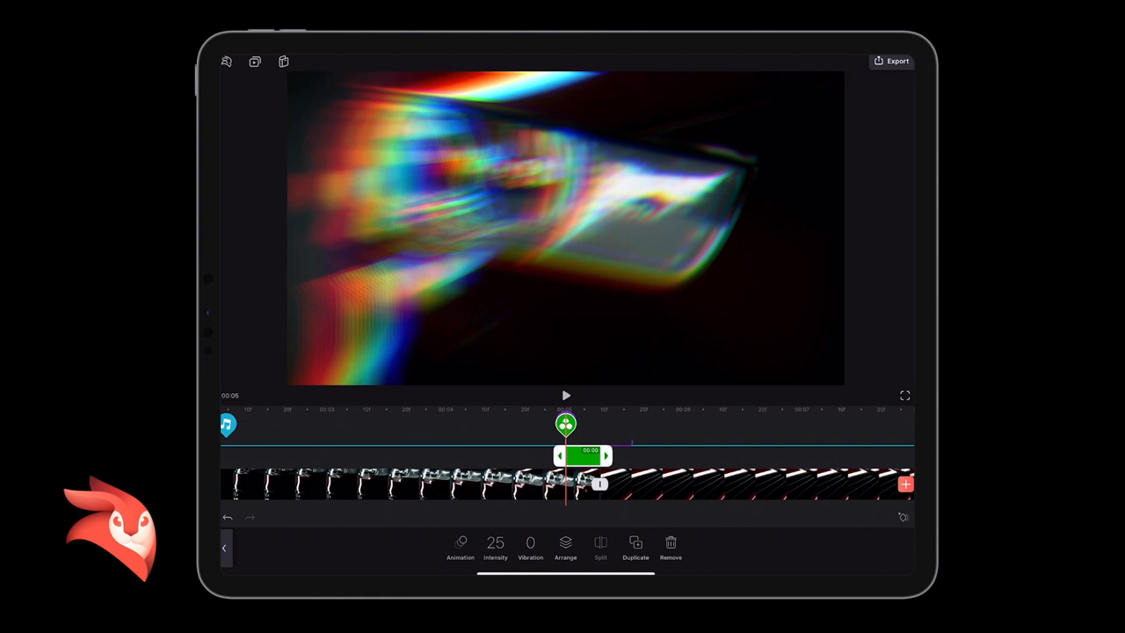
{"action": "left_click_drag", "start_coordinate": [606, 454], "coordinate": [633, 454]}
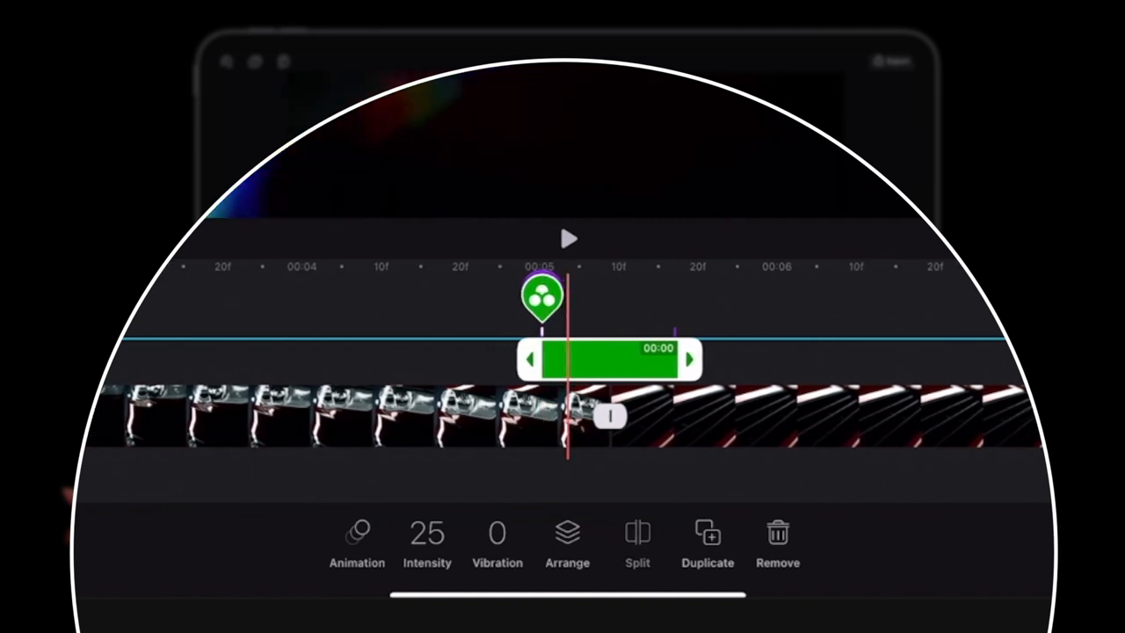
{"action": "left_click", "coordinate": [426, 543]}
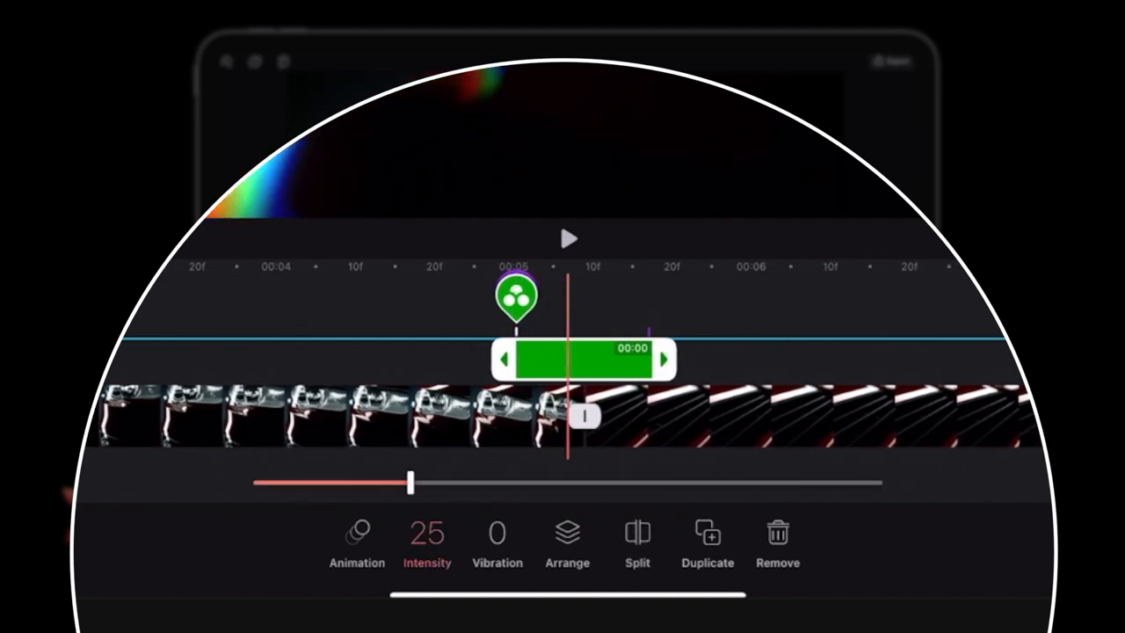
{"action": "left_click_drag", "start_coordinate": [410, 480], "coordinate": [252, 481]}
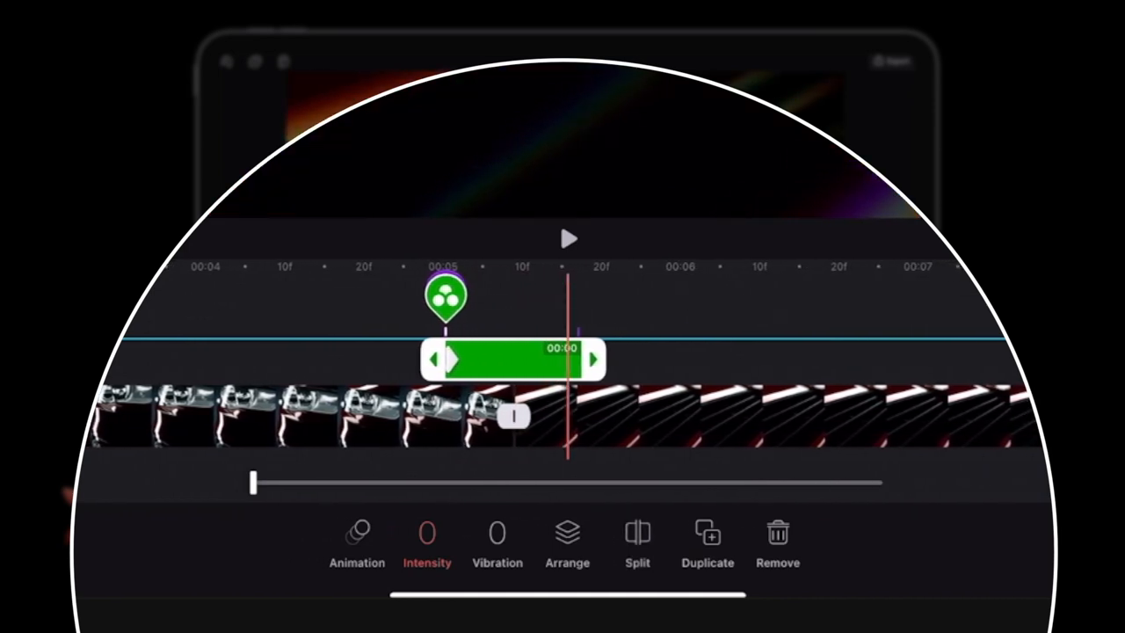
{"action": "left_click_drag", "start_coordinate": [252, 482], "coordinate": [882, 482]}
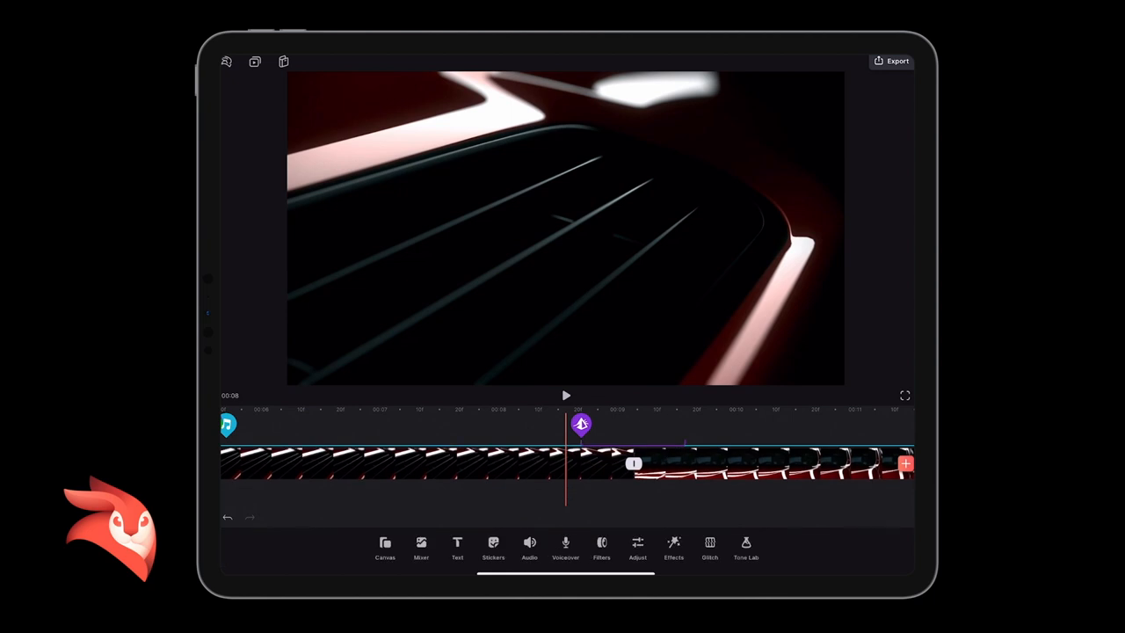
Bring up the glitch effects for the cut just after eight seconds
{"action": "left_click", "coordinate": [565, 395]}
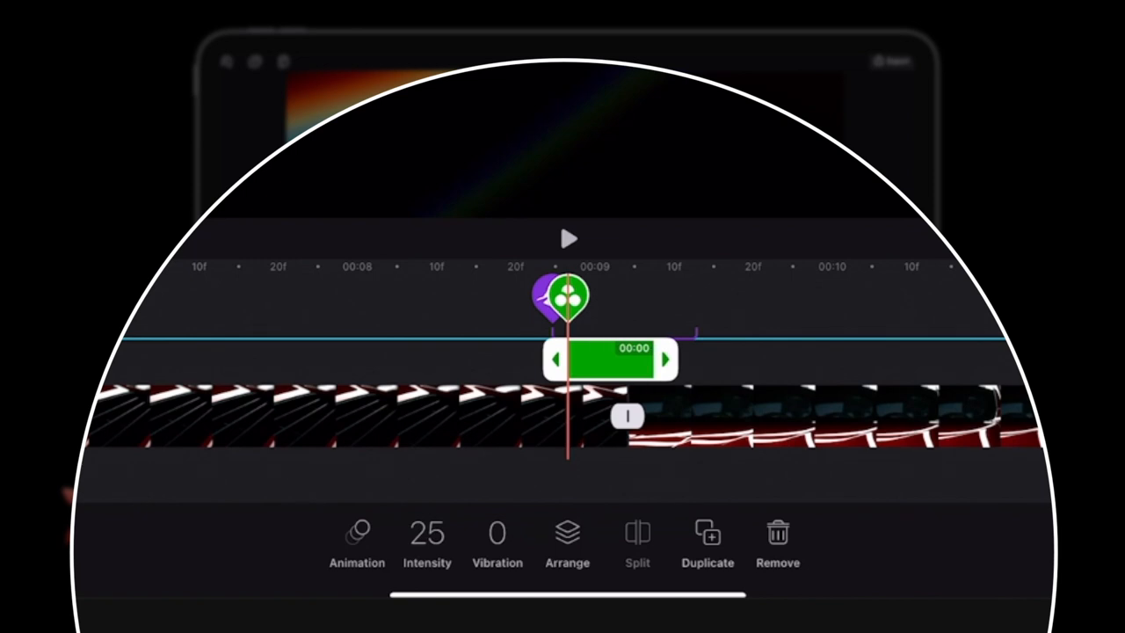
Lengthen the second-cut RGB glitch and keyframe its intensity at 0, 100, then about 28
{"action": "left_click_drag", "start_coordinate": [668, 358], "coordinate": [712, 359]}
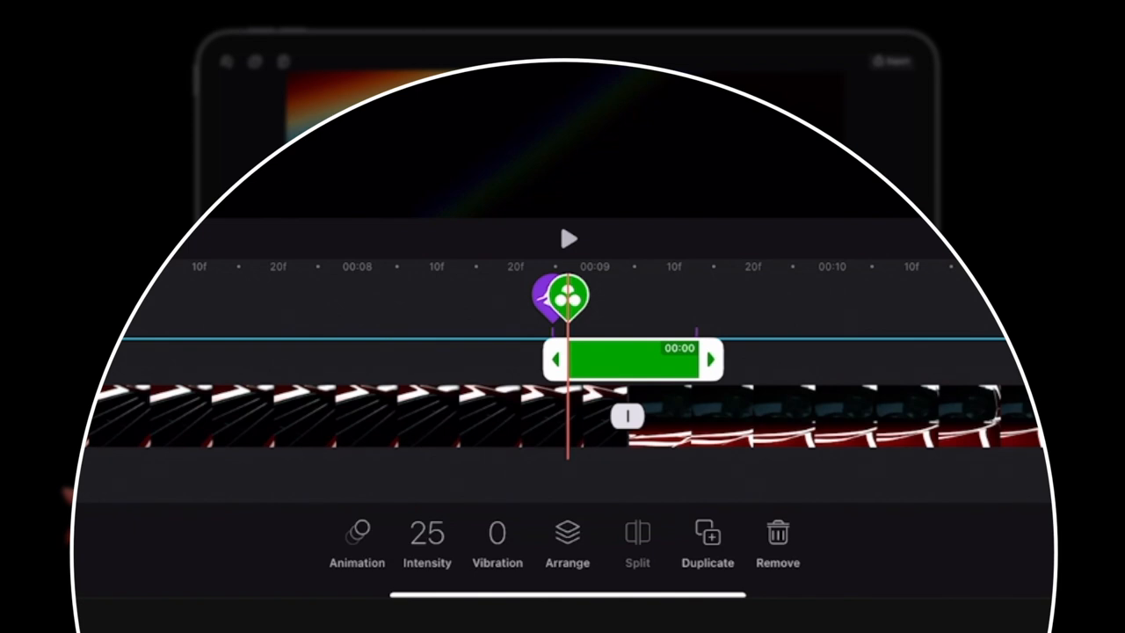
{"action": "left_click", "coordinate": [427, 545]}
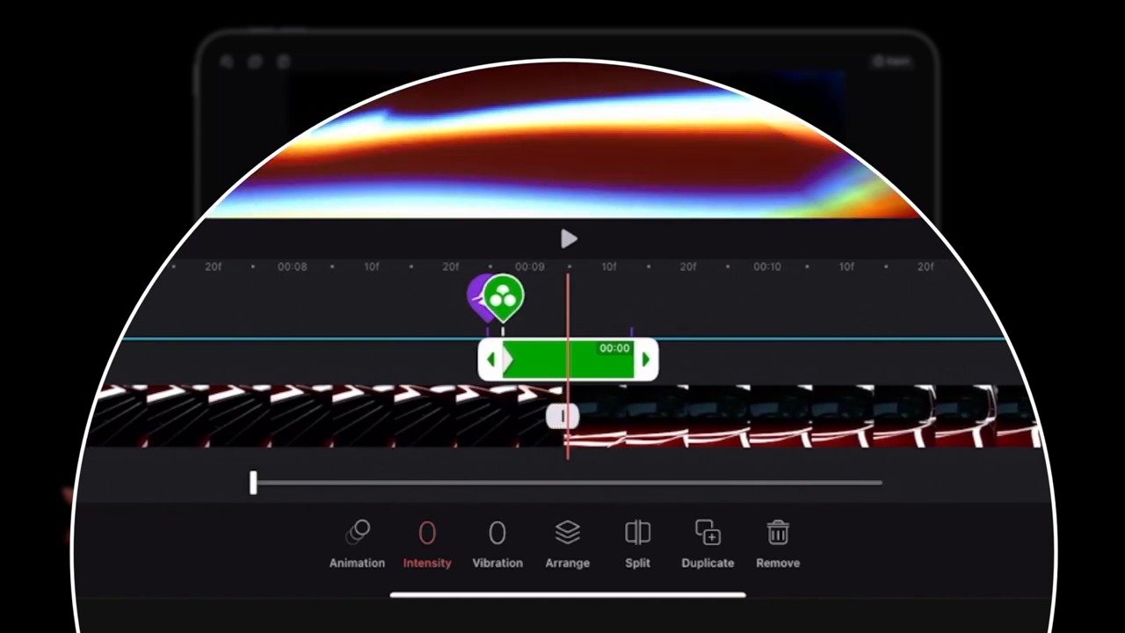
{"action": "left_click_drag", "start_coordinate": [252, 481], "coordinate": [881, 482]}
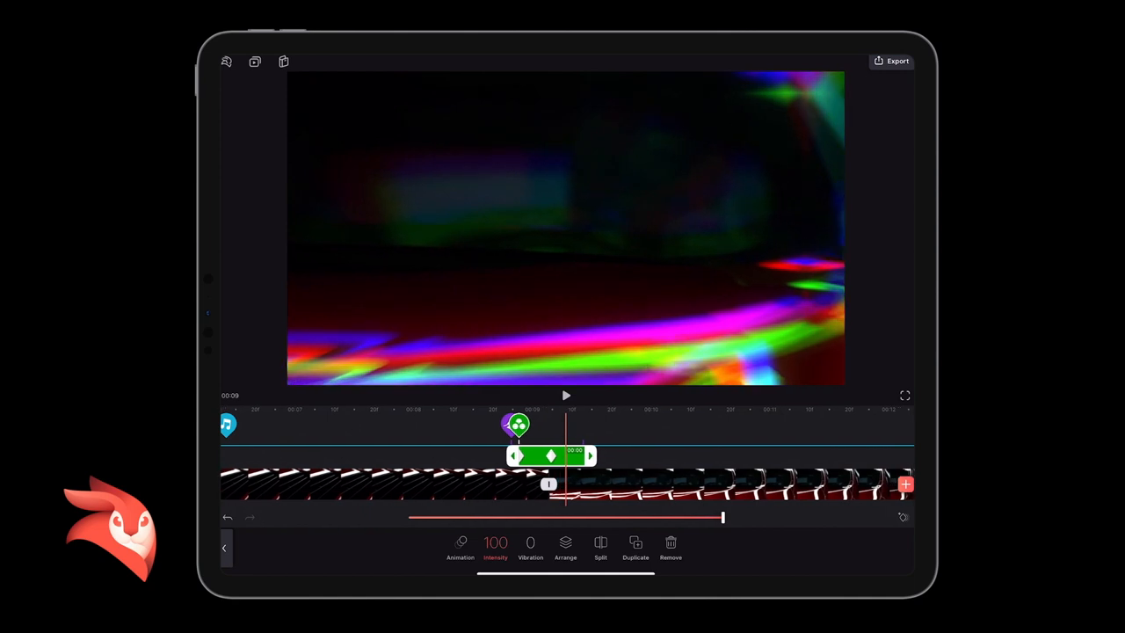
{"action": "left_click_drag", "start_coordinate": [721, 517], "coordinate": [495, 517]}
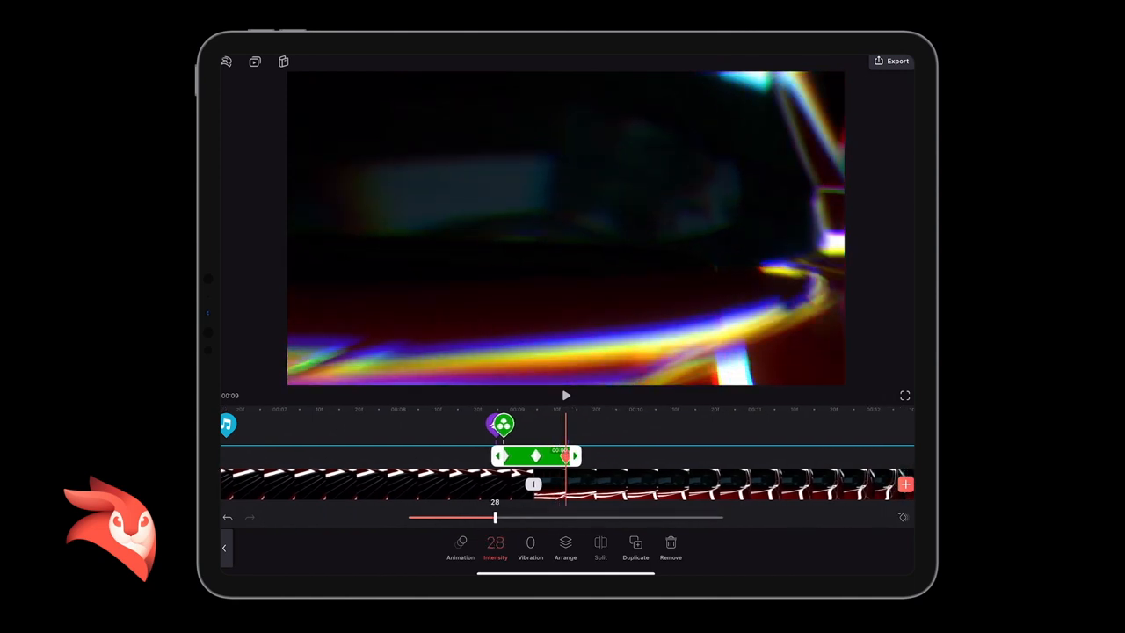
{"action": "left_click_drag", "start_coordinate": [495, 516], "coordinate": [407, 517]}
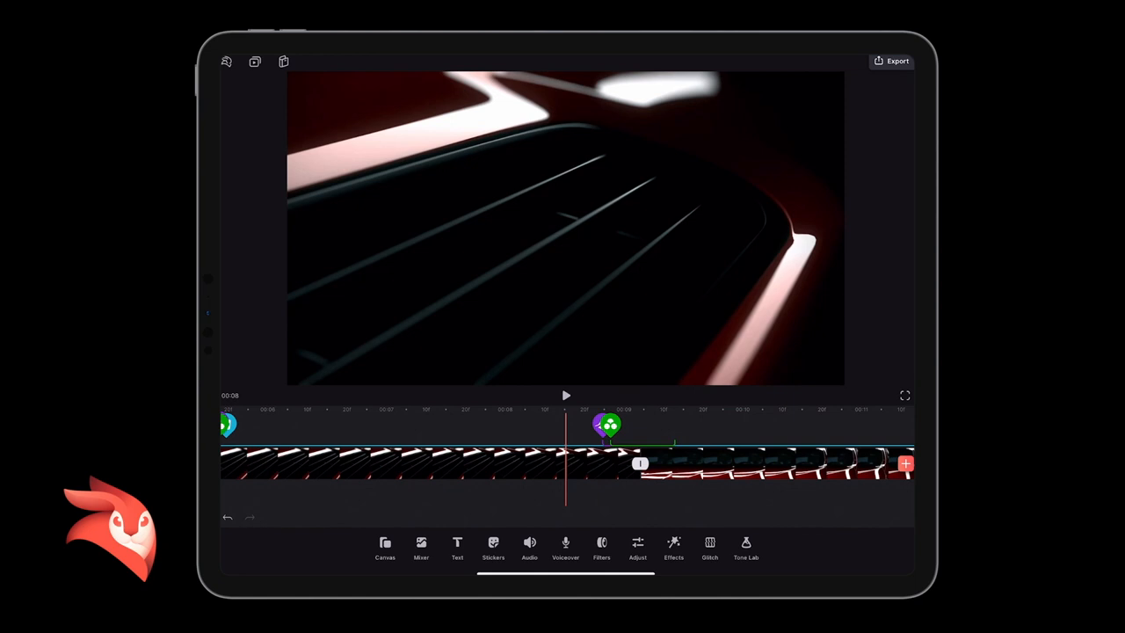
{"action": "left_click", "coordinate": [566, 395]}
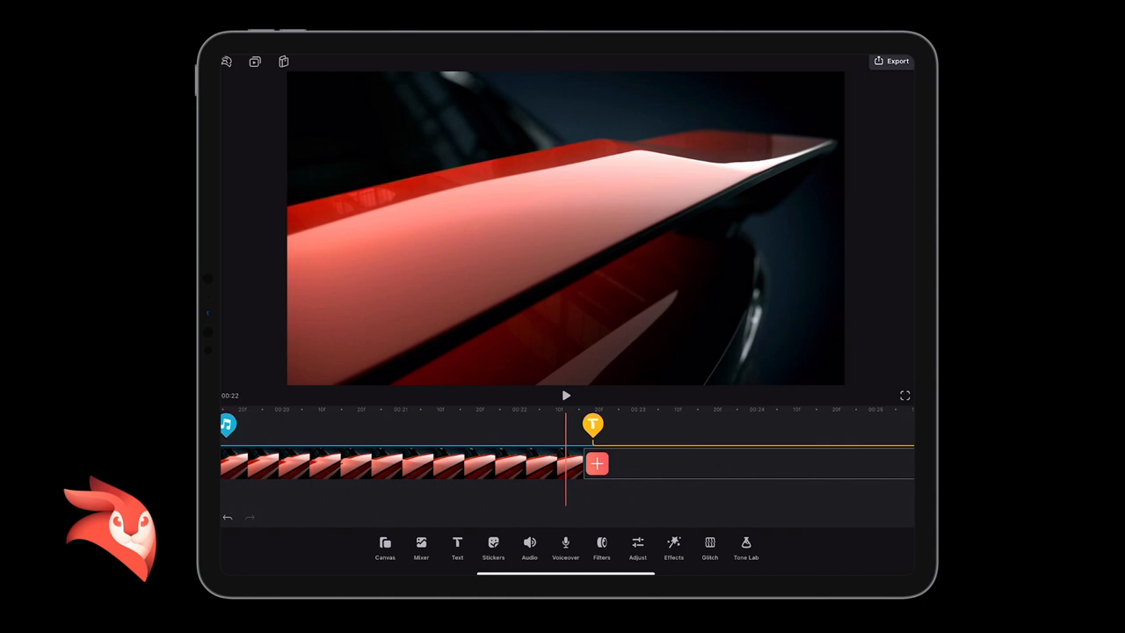
Select the music track near the 21-second mark to reveal its Volume and Fade options
{"action": "left_click", "coordinate": [226, 426]}
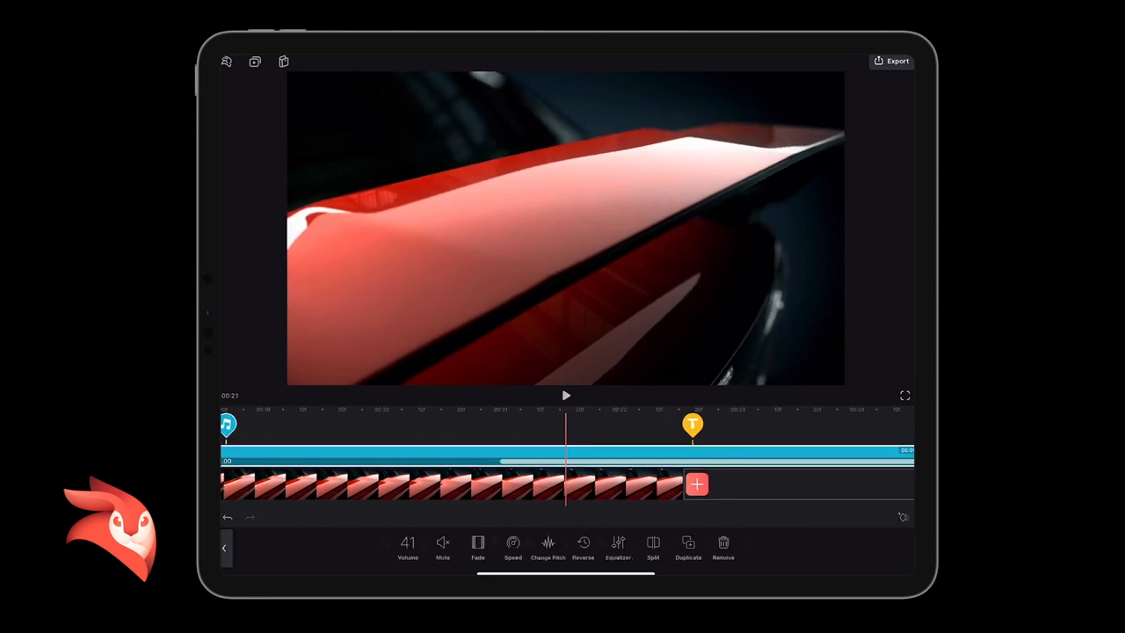